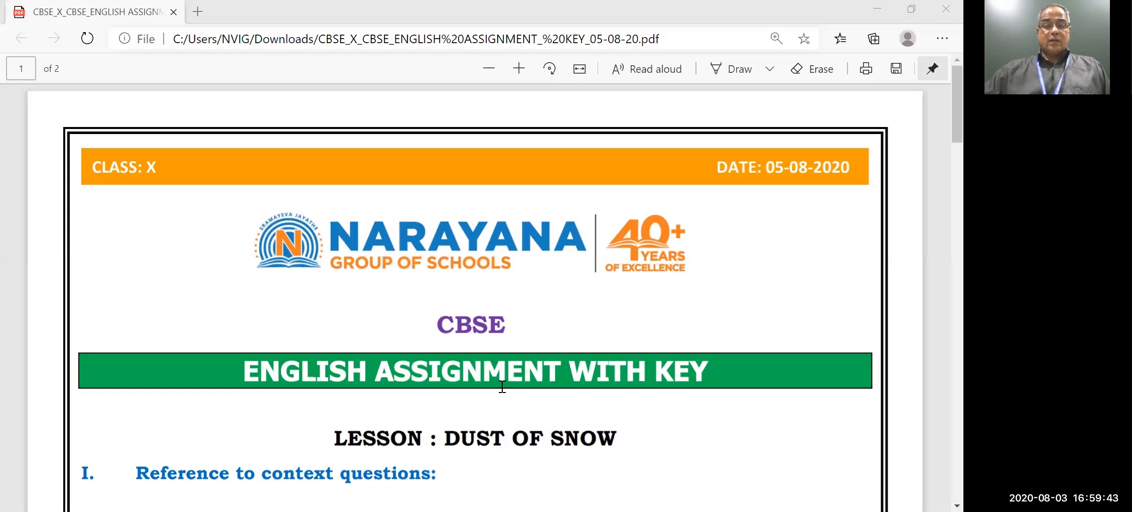
Step: Scroll past the title to Question 1's stanza and its first answers
{"action": "scroll", "scroll_direction": "down", "scroll_amount": 3}
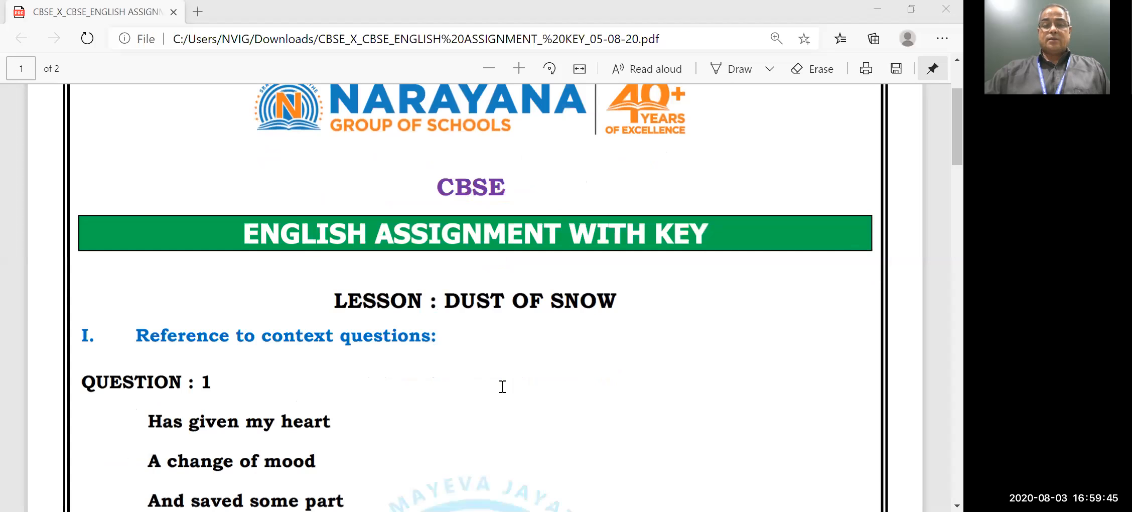
{"action": "scroll", "scroll_direction": "down", "scroll_amount": 3}
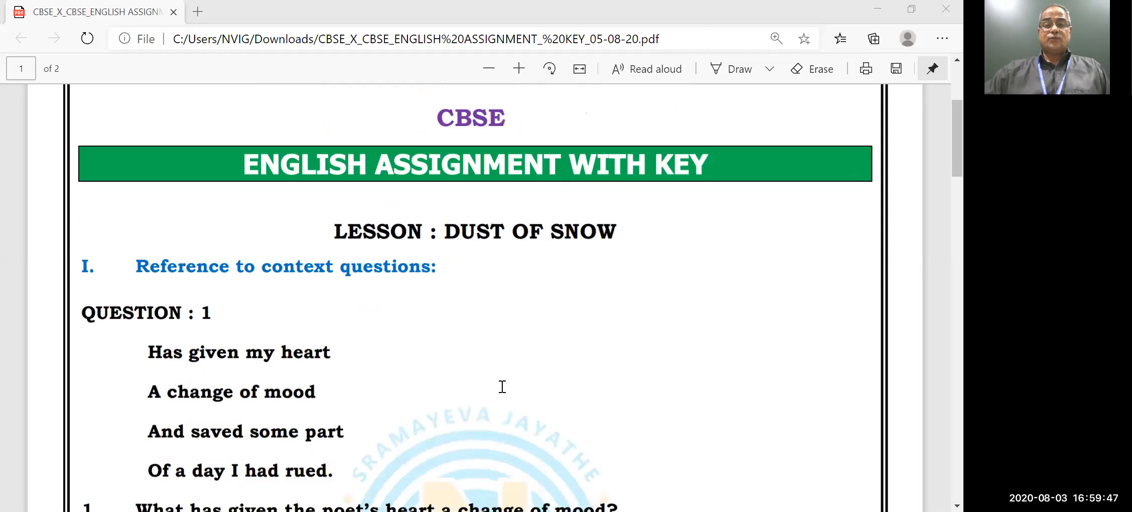
{"action": "scroll", "scroll_direction": "down", "scroll_amount": 3}
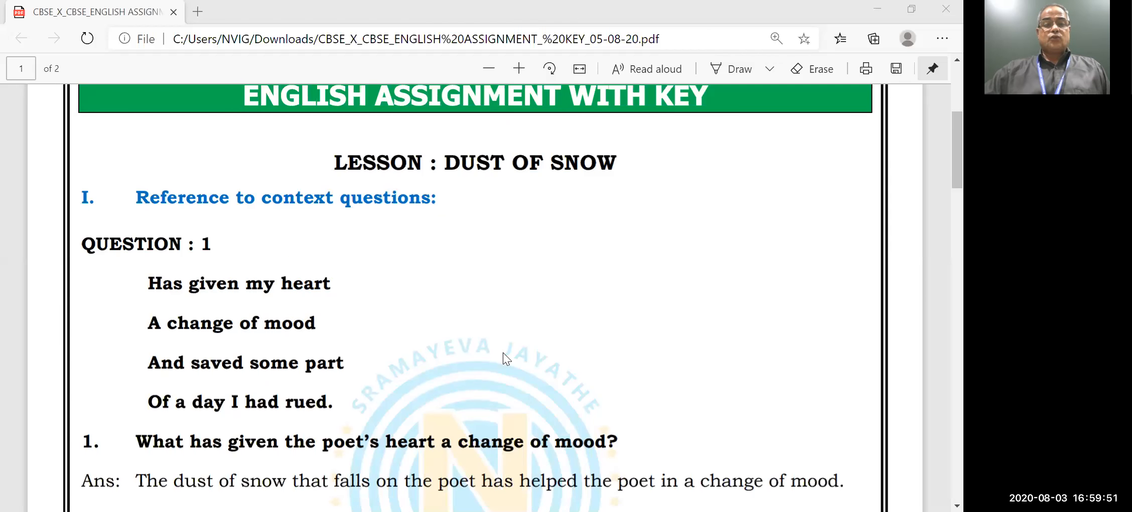
{"action": "mouse_move", "coordinate": [483, 325]}
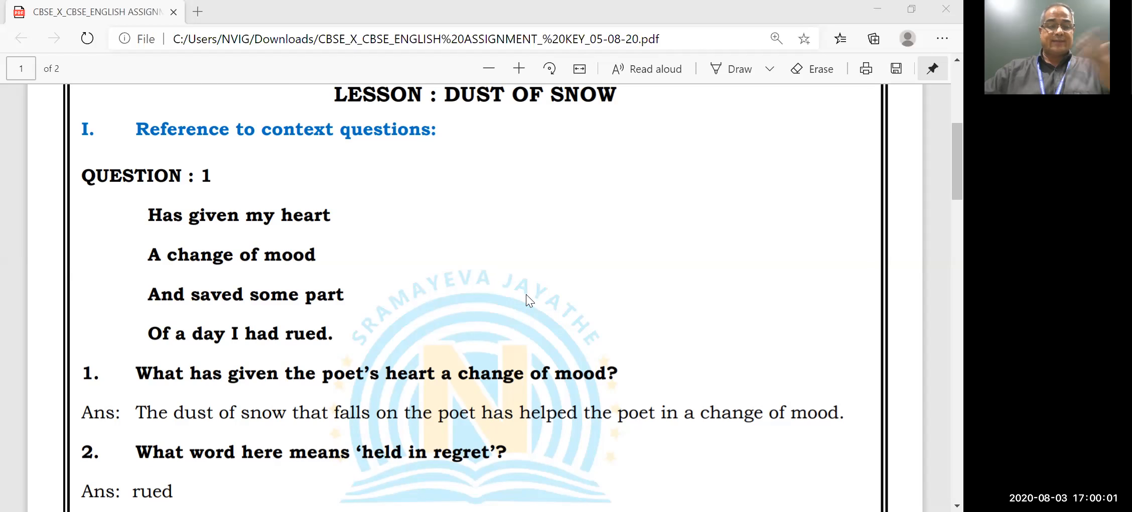
{"action": "mouse_move", "coordinate": [470, 233]}
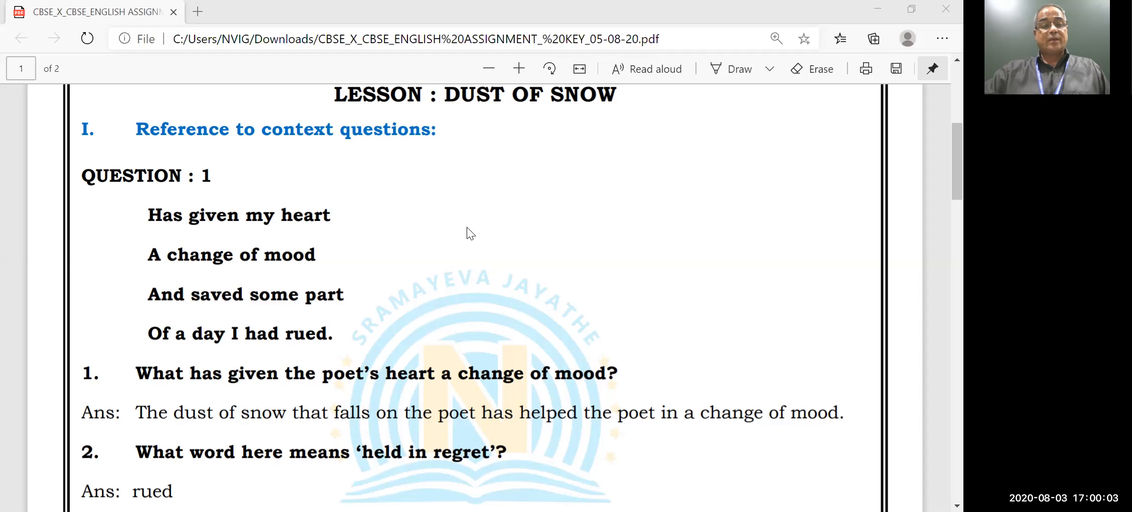
{"action": "mouse_move", "coordinate": [426, 246]}
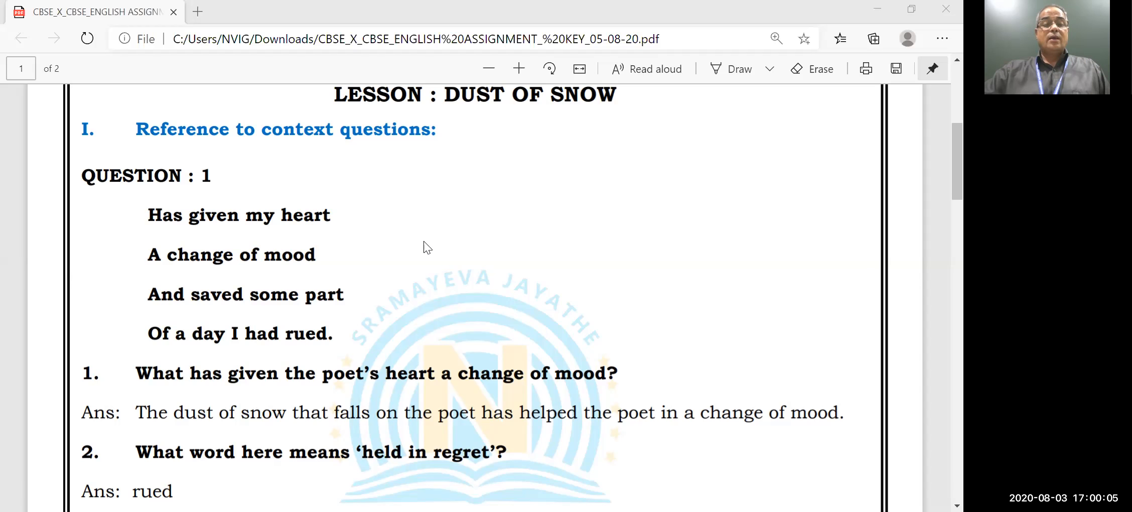
{"action": "mouse_move", "coordinate": [368, 251]}
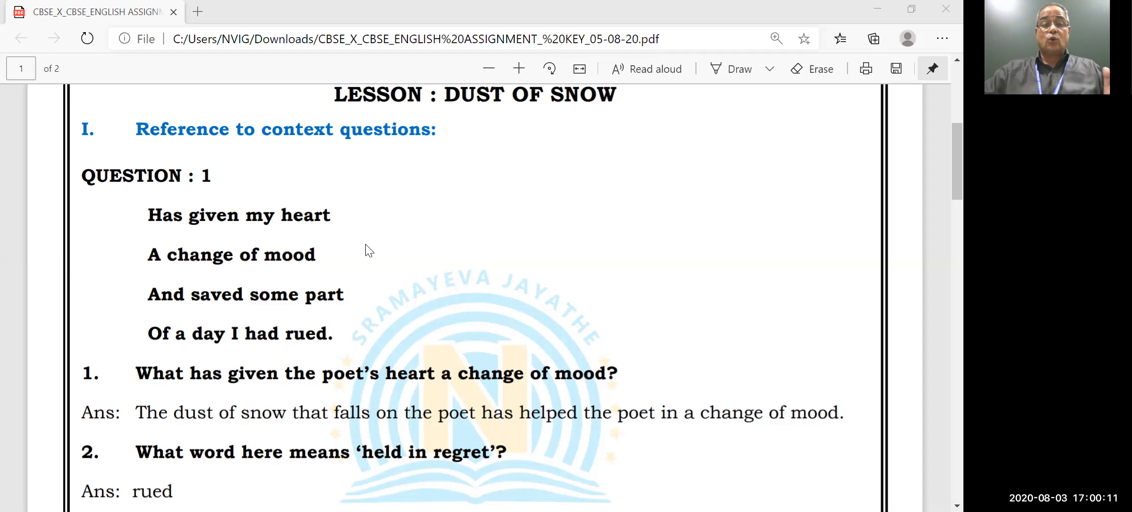
Step: Reveal question 3 on the poet's mood and select the word 'rued'
{"action": "scroll", "scroll_direction": "down", "scroll_amount": 3}
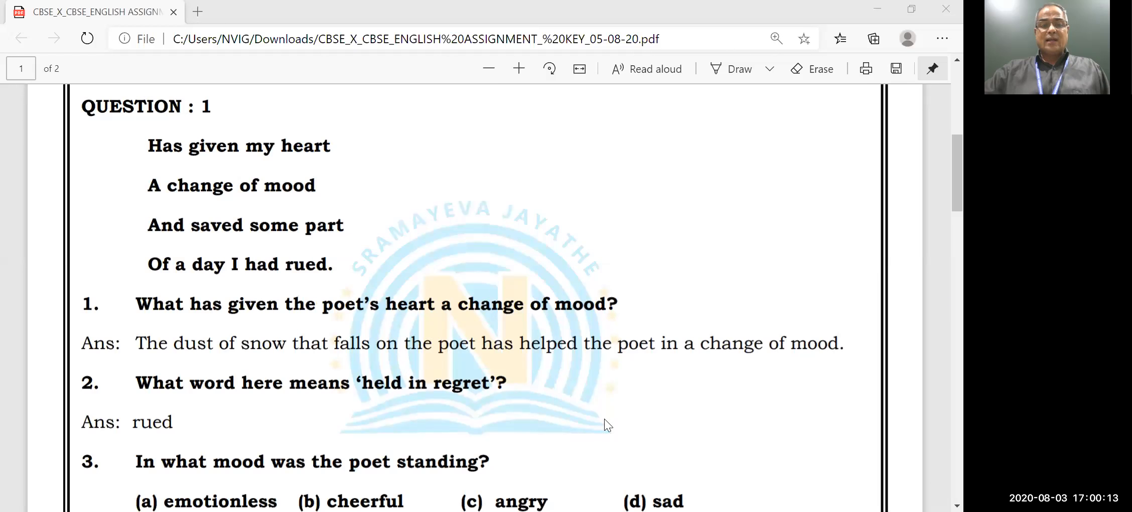
{"action": "mouse_move", "coordinate": [602, 417]}
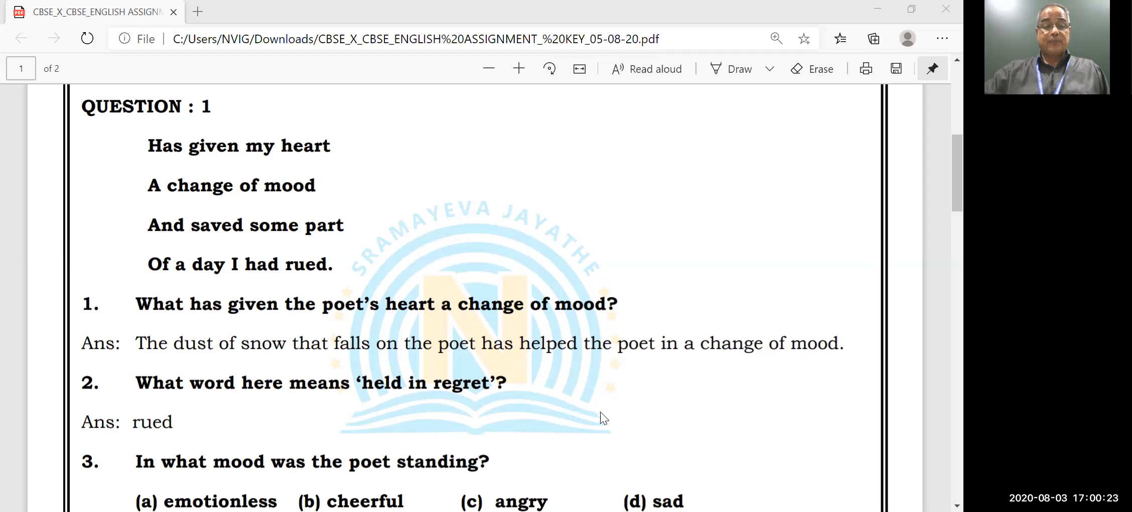
{"action": "mouse_move", "coordinate": [612, 460]}
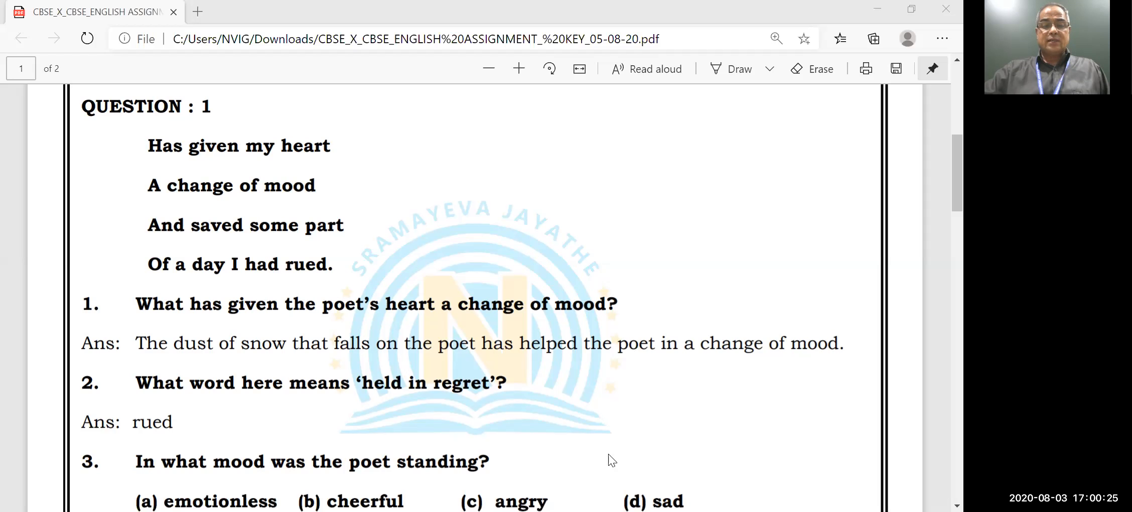
{"action": "mouse_move", "coordinate": [573, 418]}
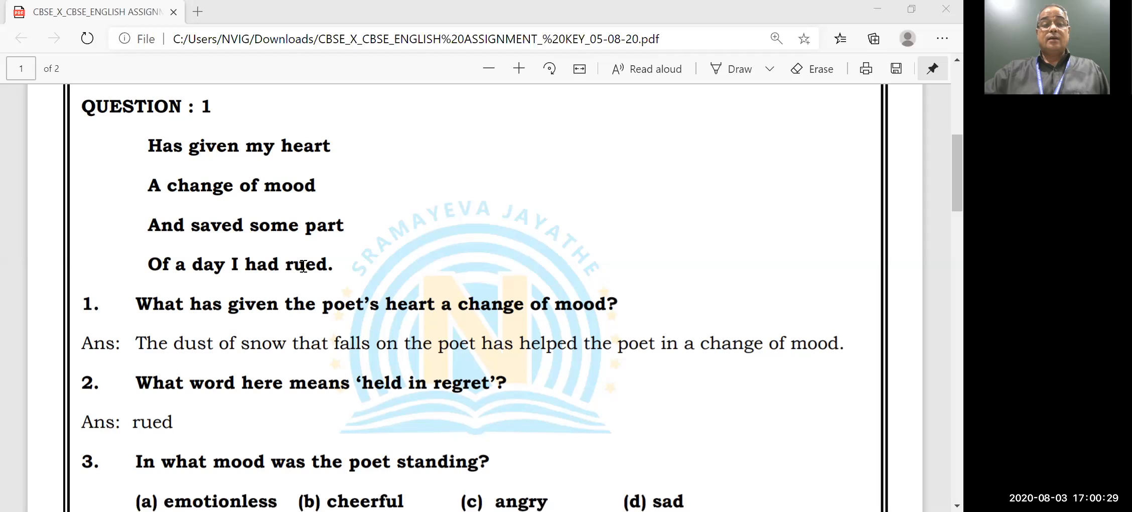
{"action": "double_click", "coordinate": [306, 264]}
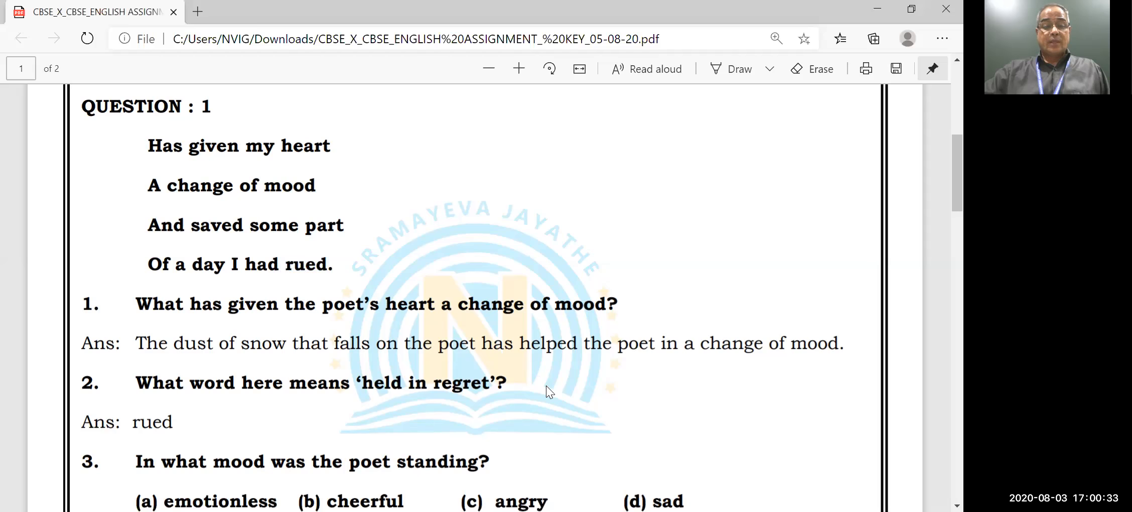
Step: Scroll to question 3's answer 'sad' and question 4's answer on regret
{"action": "scroll", "scroll_direction": "down", "scroll_amount": 3}
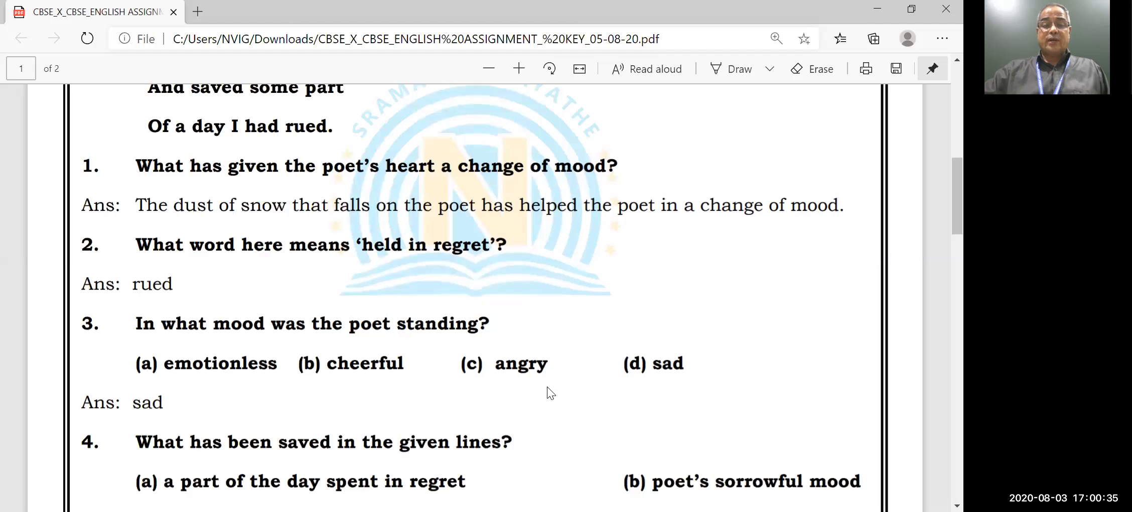
{"action": "mouse_move", "coordinate": [476, 398]}
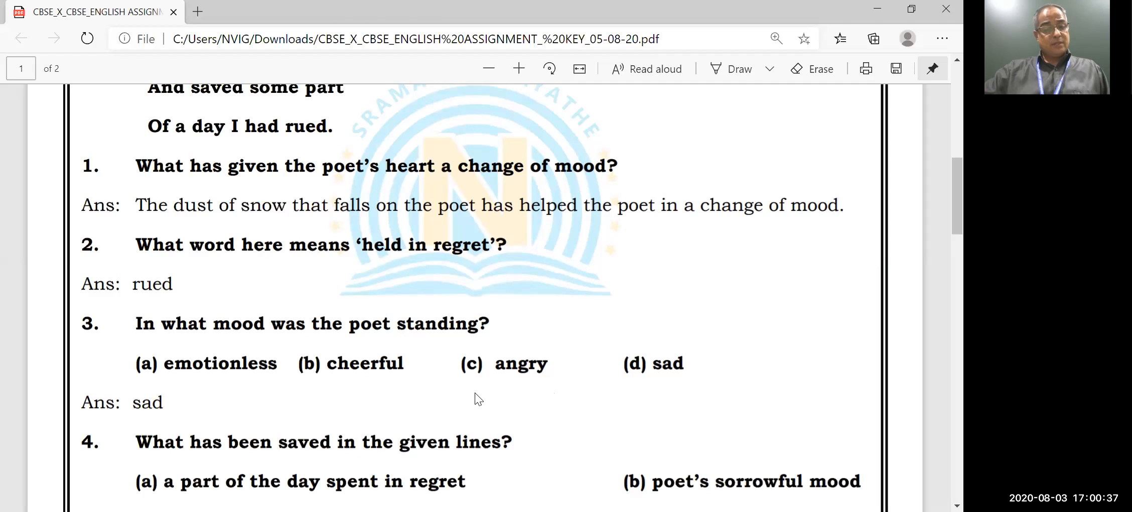
{"action": "mouse_move", "coordinate": [451, 418]}
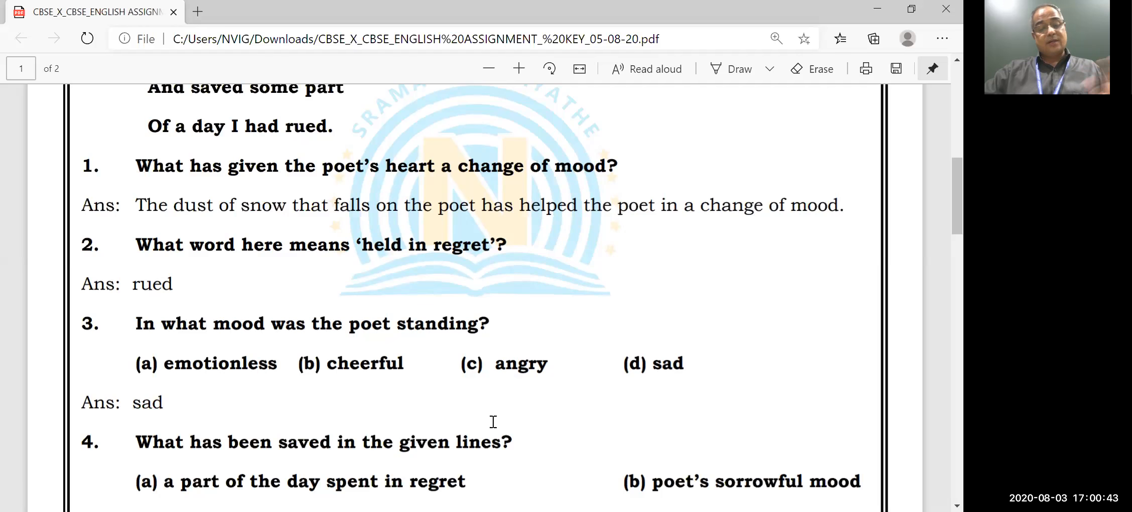
{"action": "scroll", "scroll_direction": "down", "scroll_amount": 3}
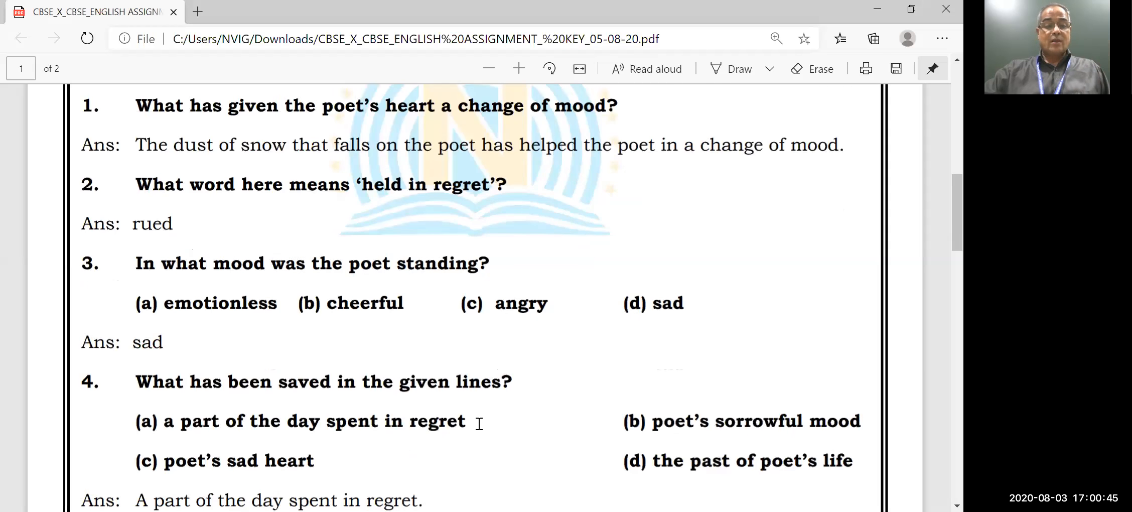
{"action": "scroll", "scroll_direction": "down", "scroll_amount": 3}
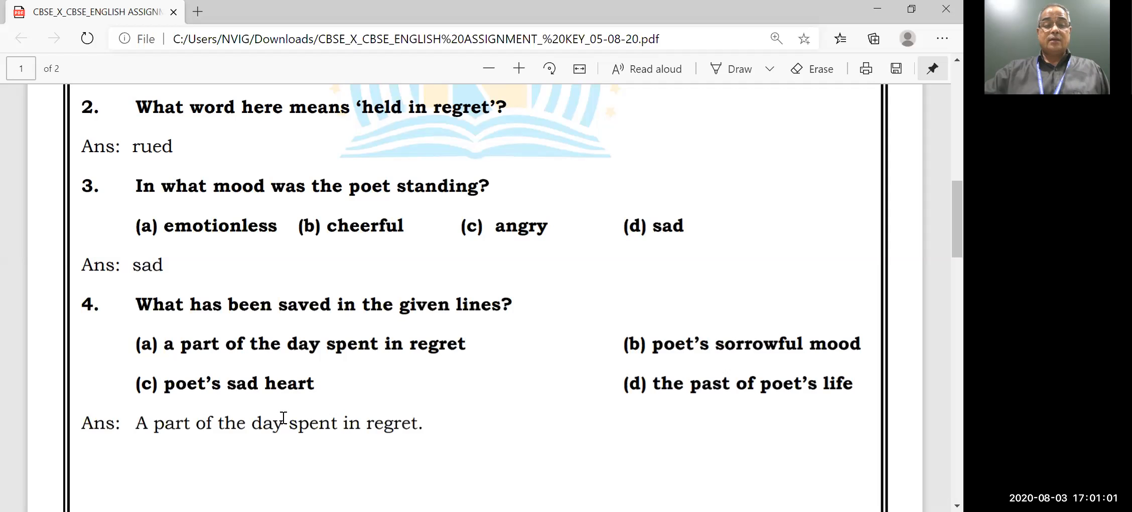
{"action": "mouse_move", "coordinate": [265, 442]}
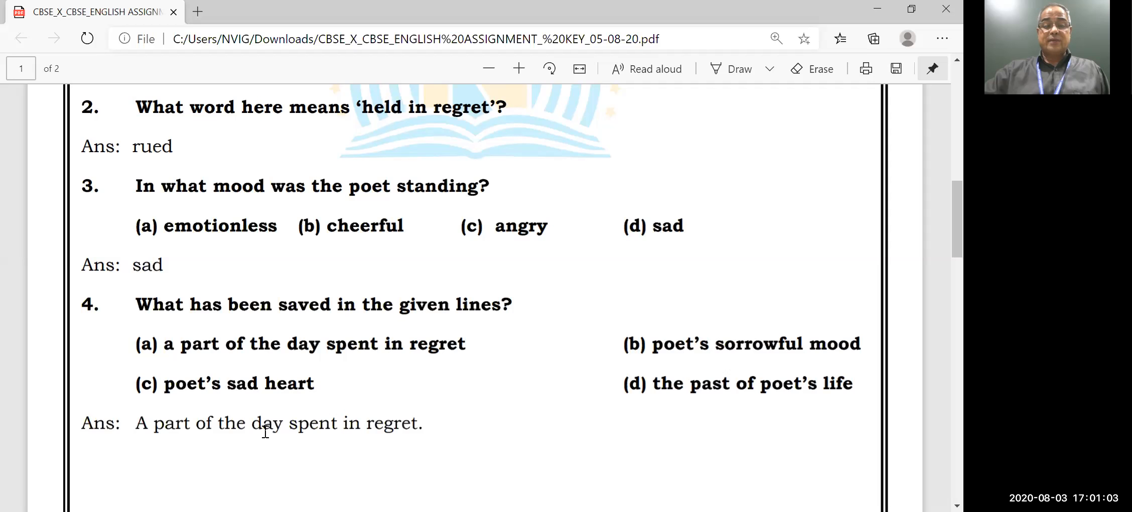
{"action": "mouse_move", "coordinate": [415, 405]}
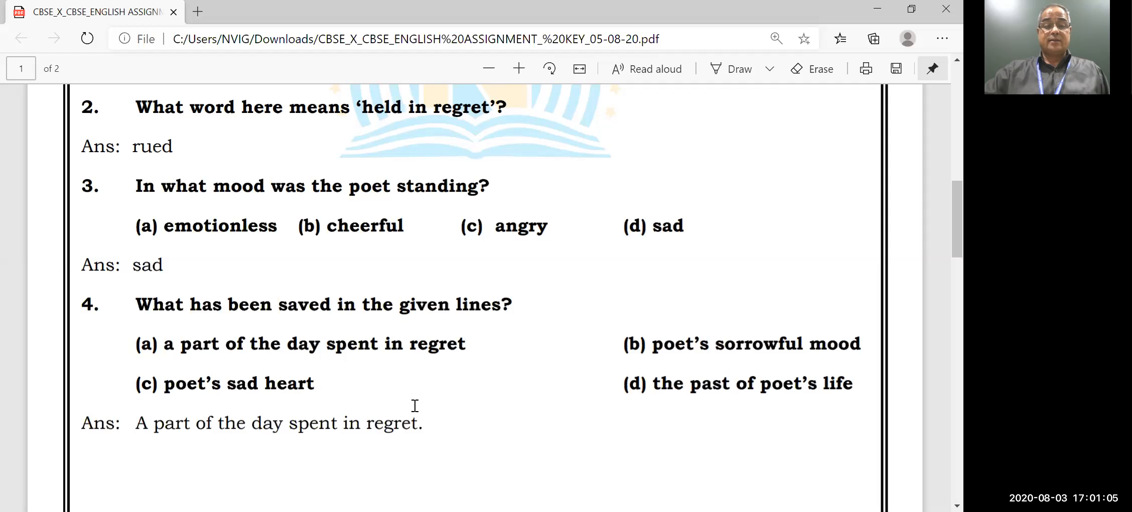
{"action": "mouse_move", "coordinate": [440, 416]}
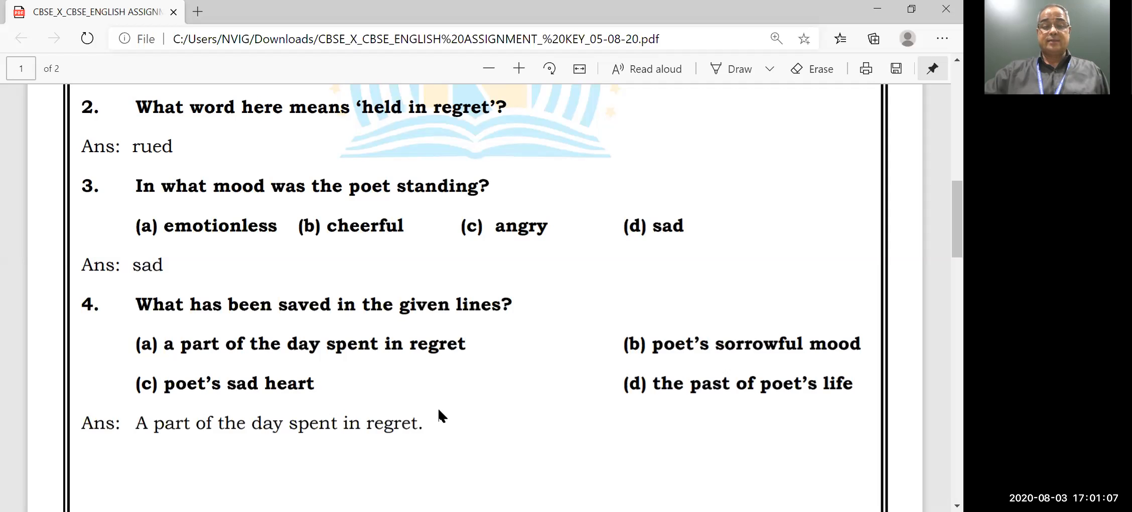
Step: Scroll into page 2 to section II's sculptor paragraph and its blank answer lines
{"action": "scroll", "scroll_direction": "down", "scroll_amount": 3}
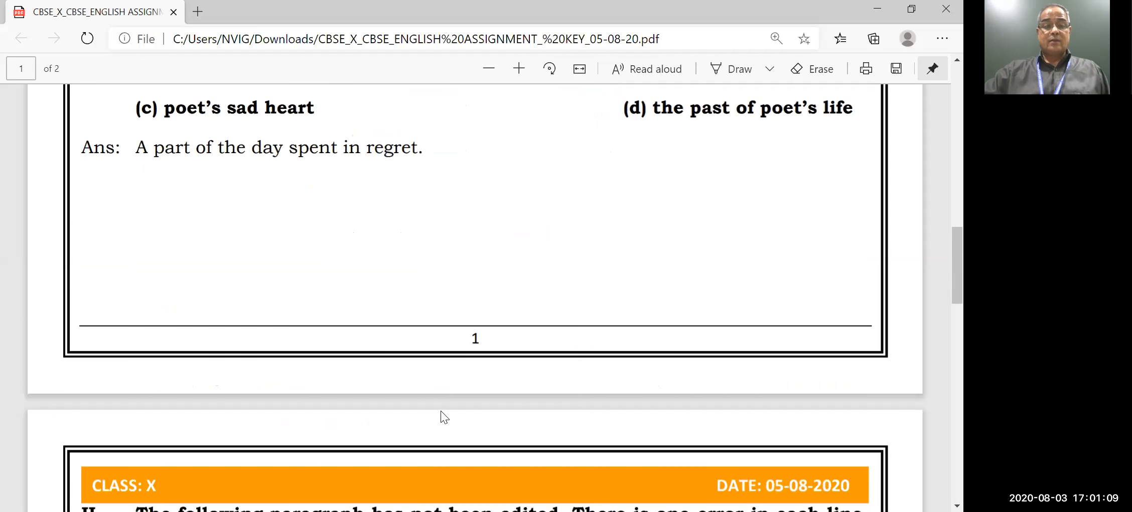
{"action": "scroll", "scroll_direction": "down", "scroll_amount": 3}
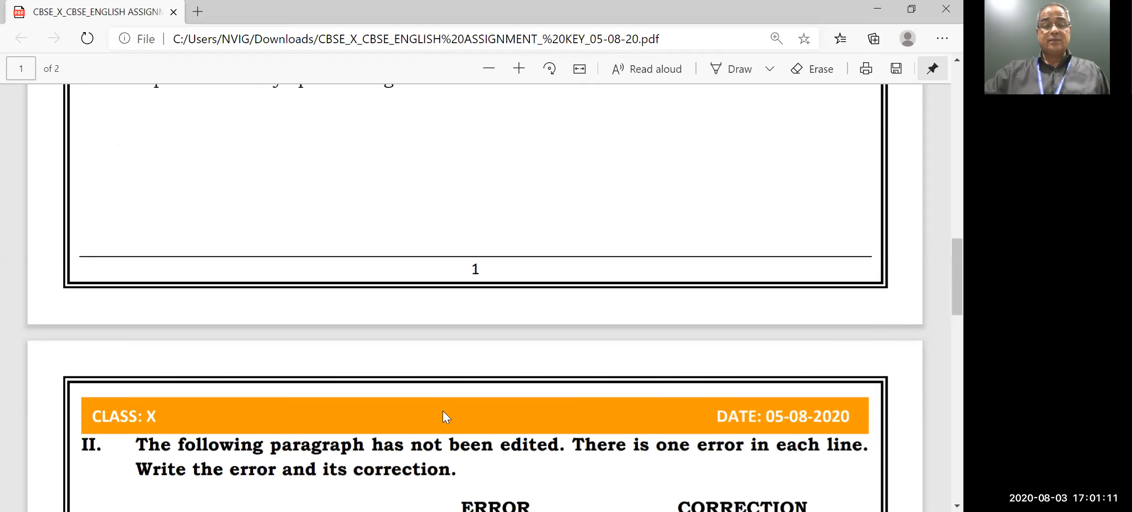
{"action": "scroll", "scroll_direction": "down", "scroll_amount": 3}
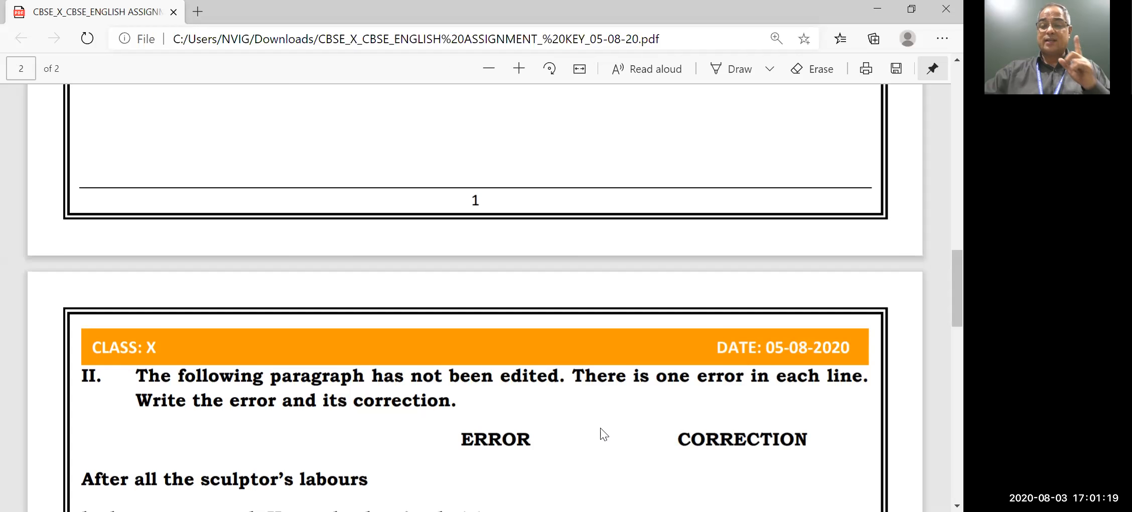
{"action": "scroll", "scroll_direction": "down", "scroll_amount": 3}
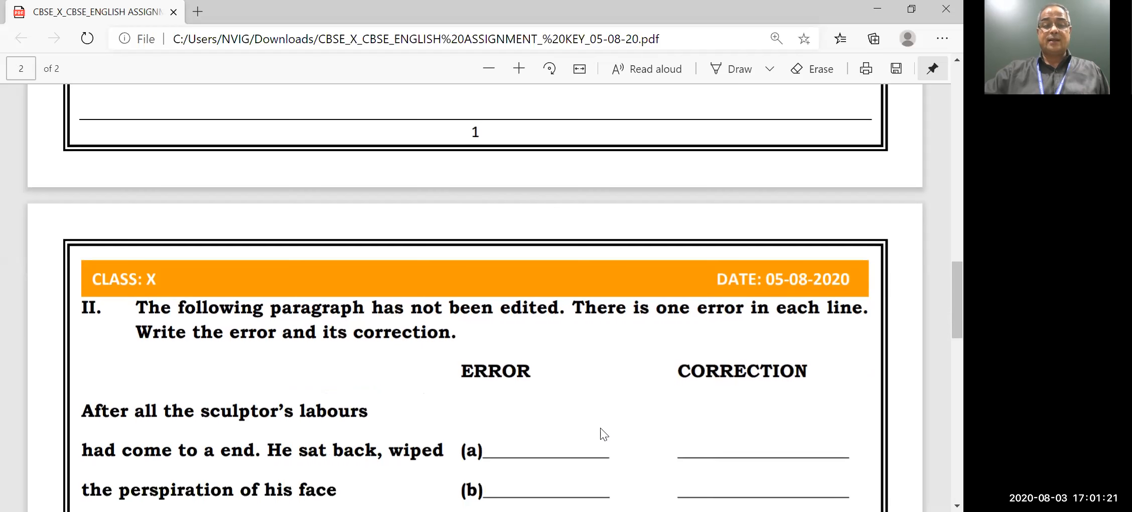
{"action": "scroll", "scroll_direction": "down", "scroll_amount": 3}
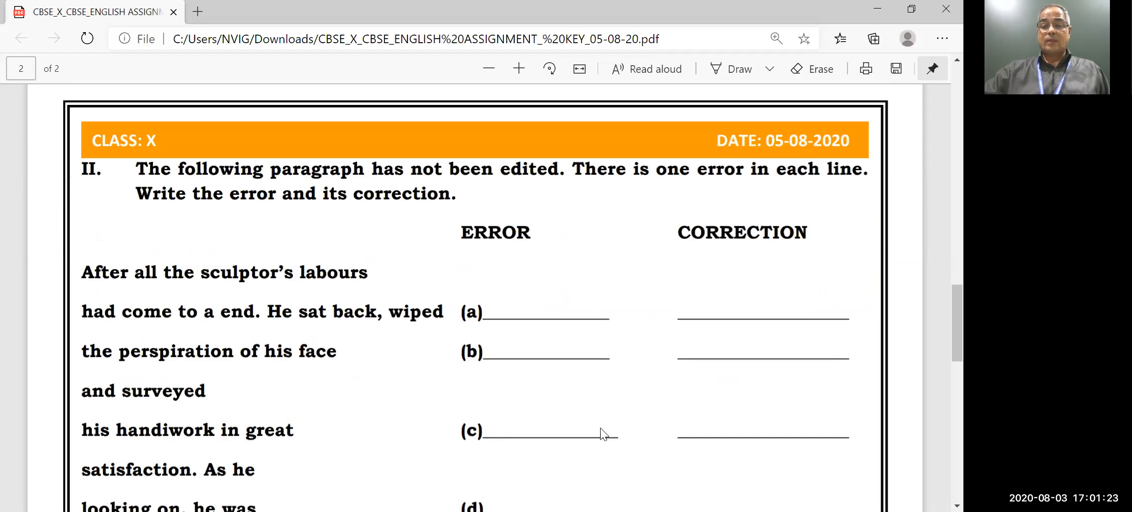
{"action": "scroll", "scroll_direction": "down", "scroll_amount": 3}
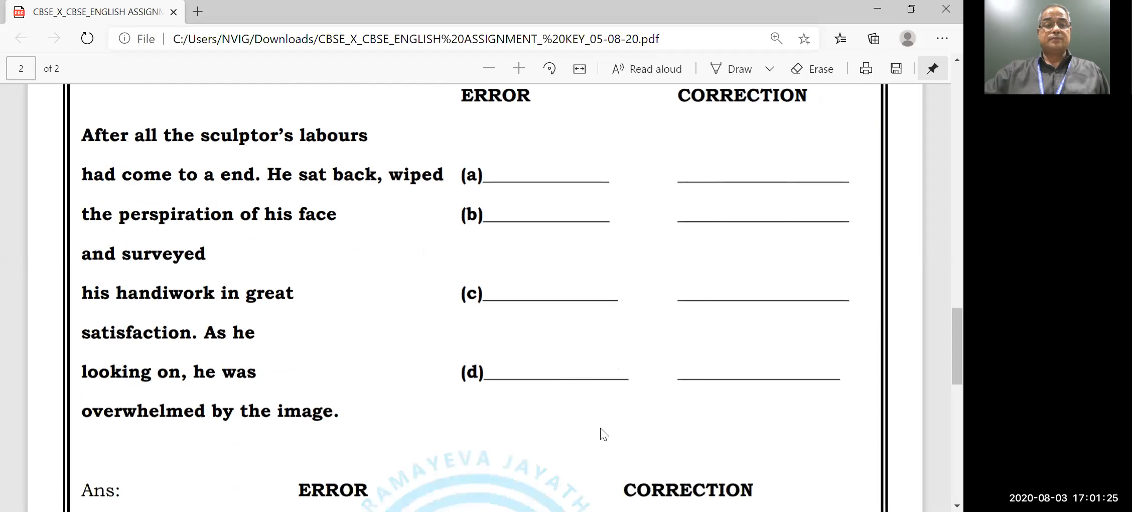
{"action": "mouse_move", "coordinate": [207, 191]}
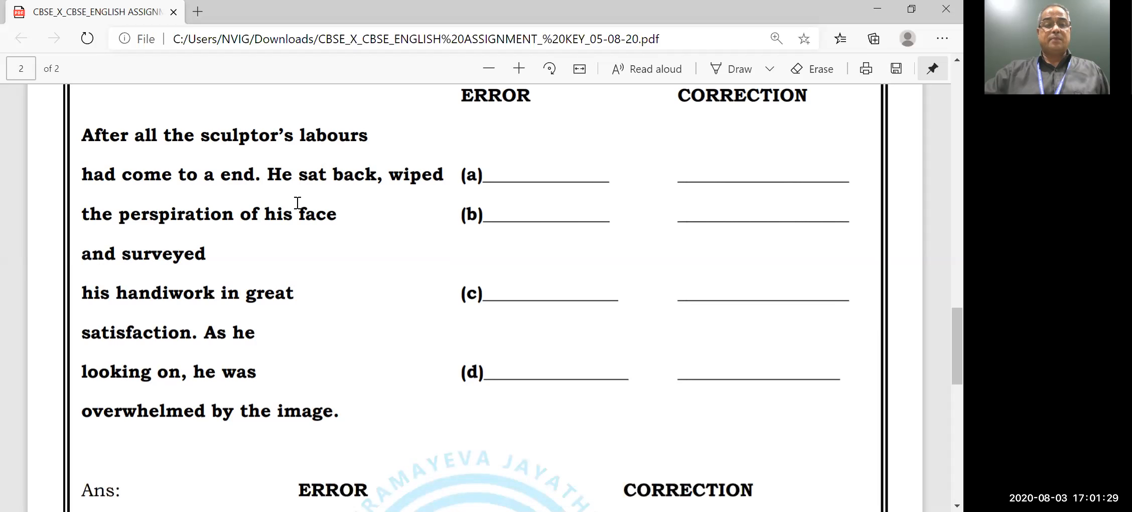
{"action": "mouse_move", "coordinate": [256, 197]}
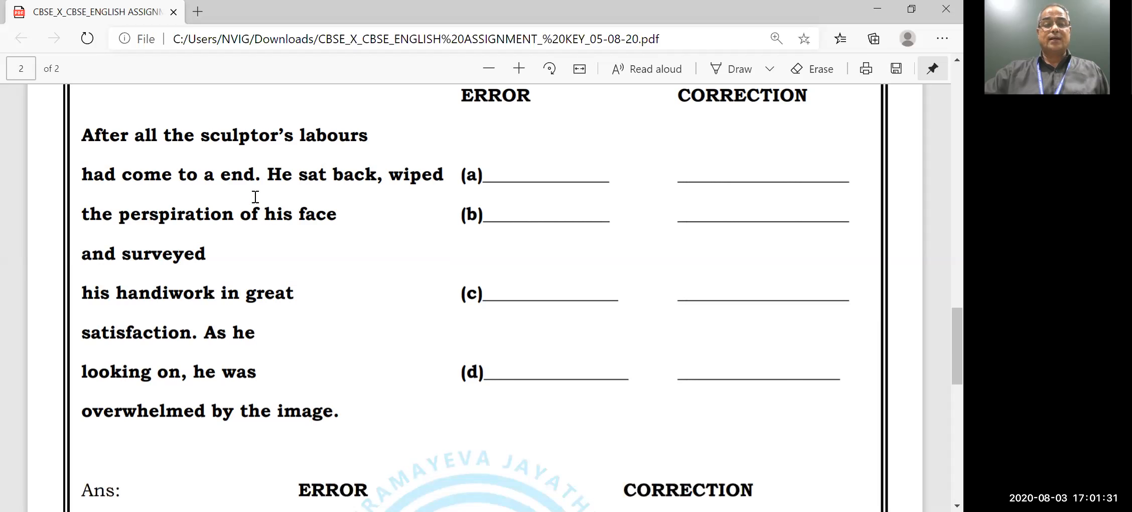
{"action": "mouse_move", "coordinate": [204, 174]}
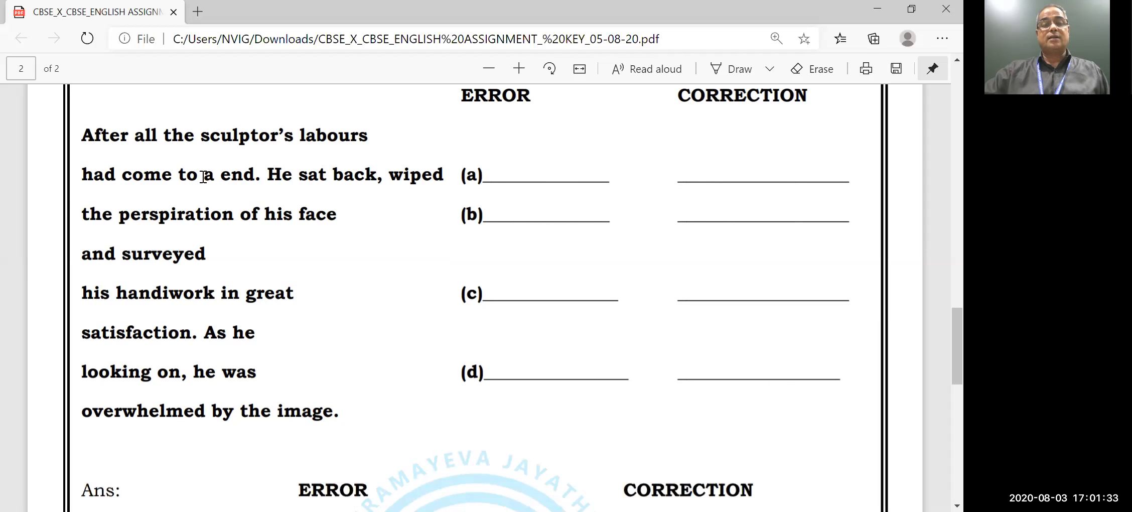
{"action": "mouse_move", "coordinate": [211, 201]}
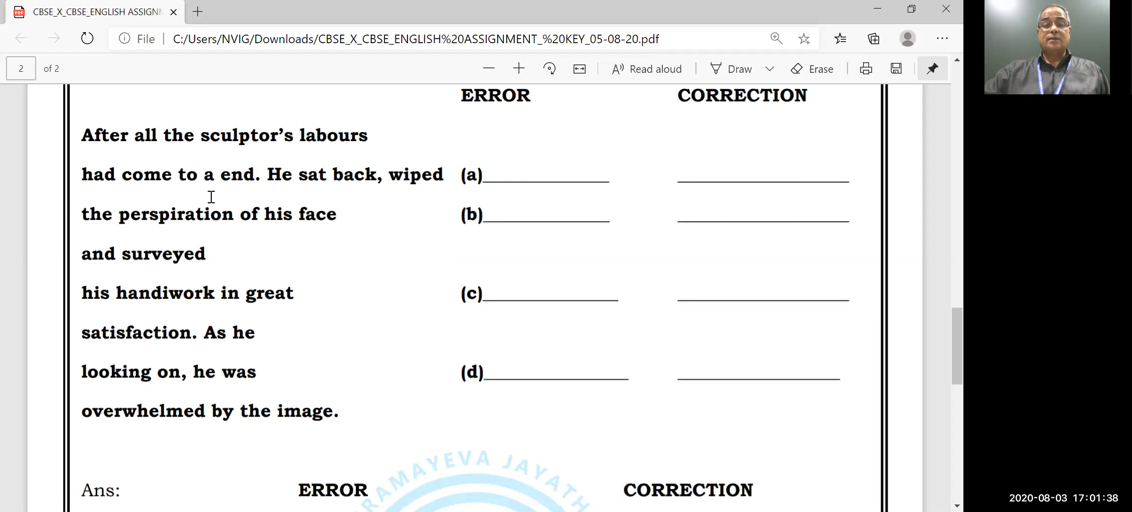
Step: Show the answer key pairs a→an, of→off, in→with, looking→looked, highlighting 'off'
{"action": "scroll", "scroll_direction": "down", "scroll_amount": 3}
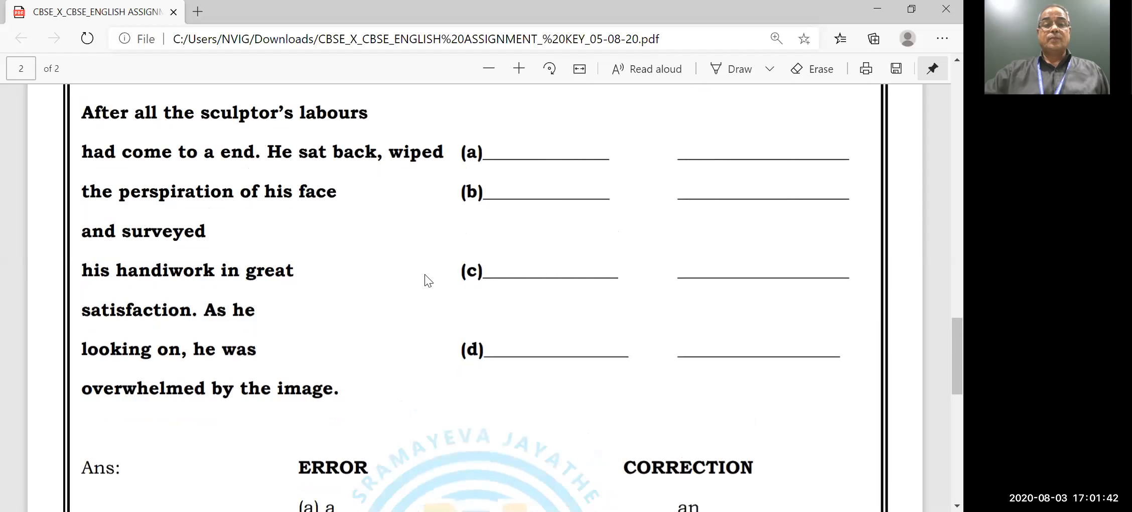
{"action": "scroll", "scroll_direction": "down", "scroll_amount": 3}
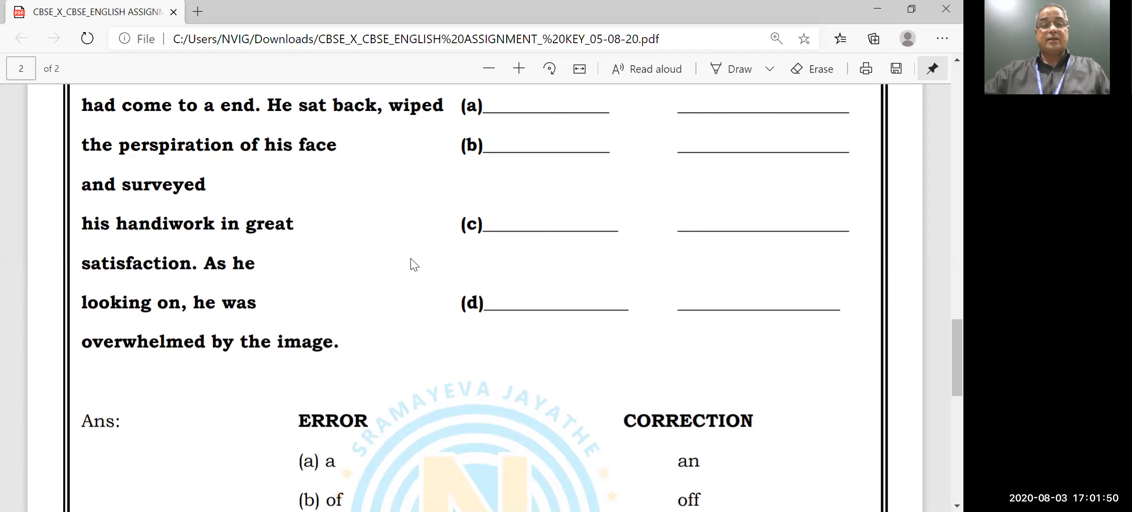
{"action": "mouse_move", "coordinate": [261, 144]}
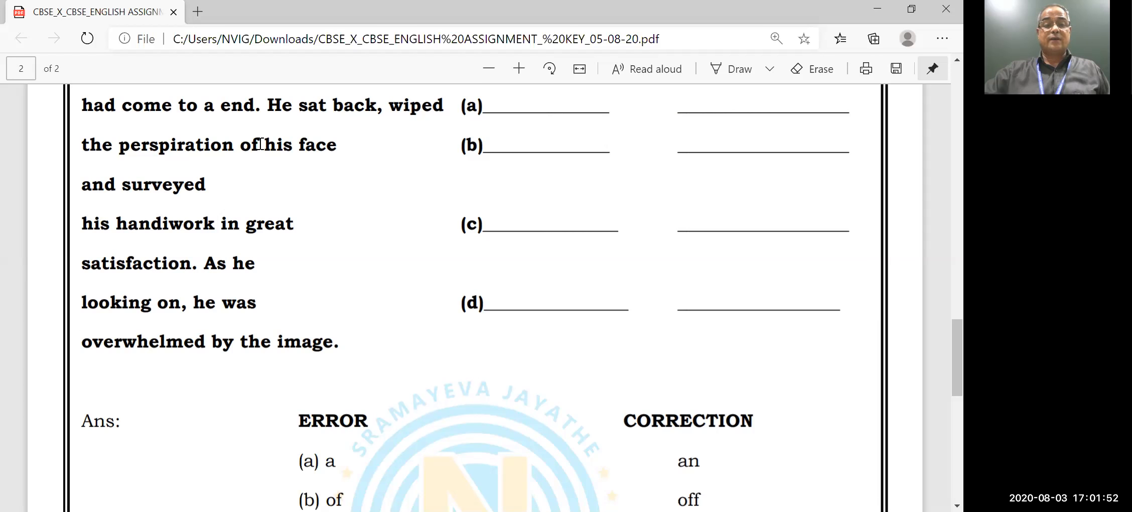
{"action": "double_click", "coordinate": [248, 145]}
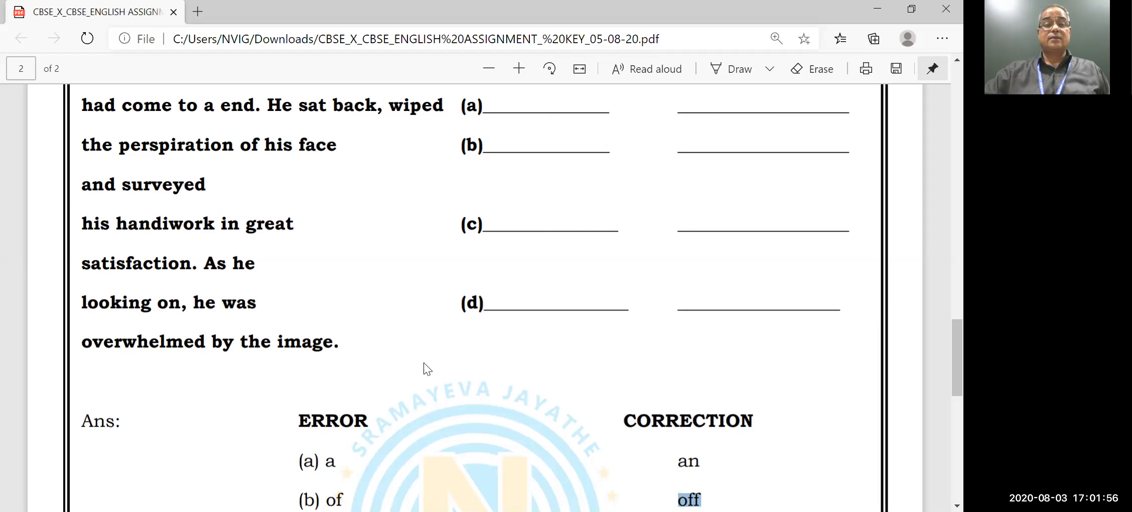
{"action": "scroll", "scroll_direction": "down", "scroll_amount": 3}
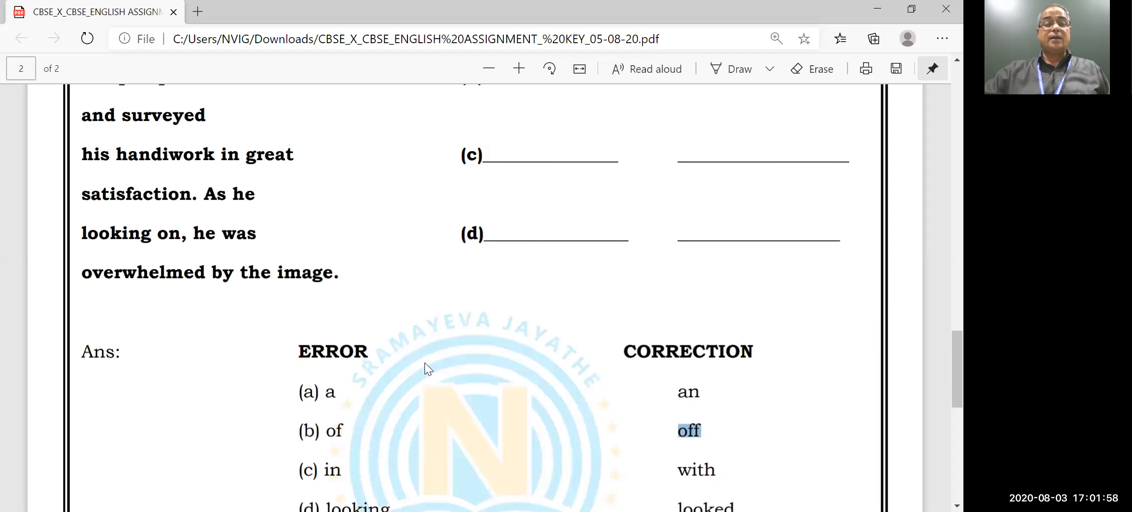
{"action": "mouse_move", "coordinate": [370, 306]}
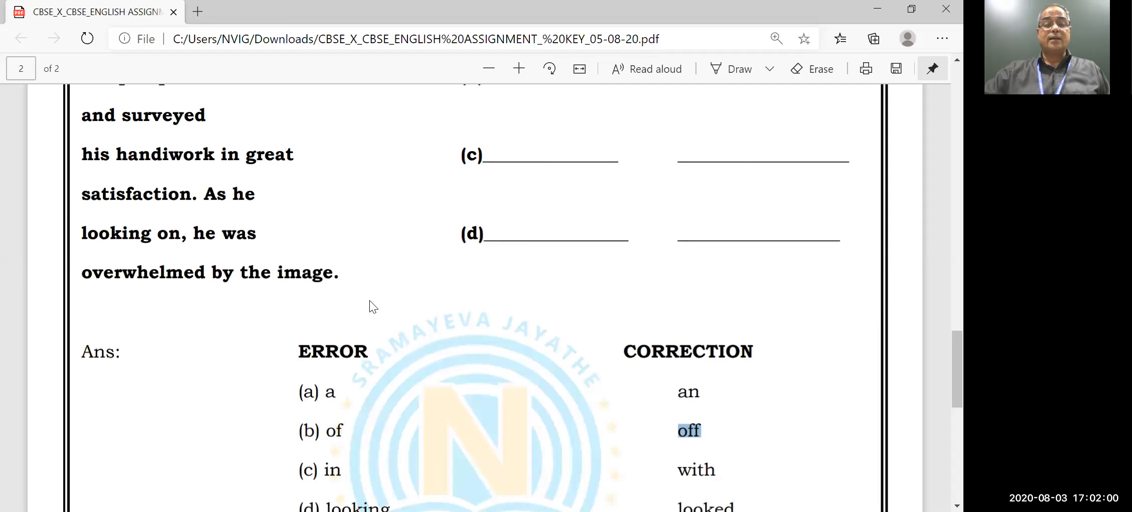
{"action": "mouse_move", "coordinate": [384, 295]}
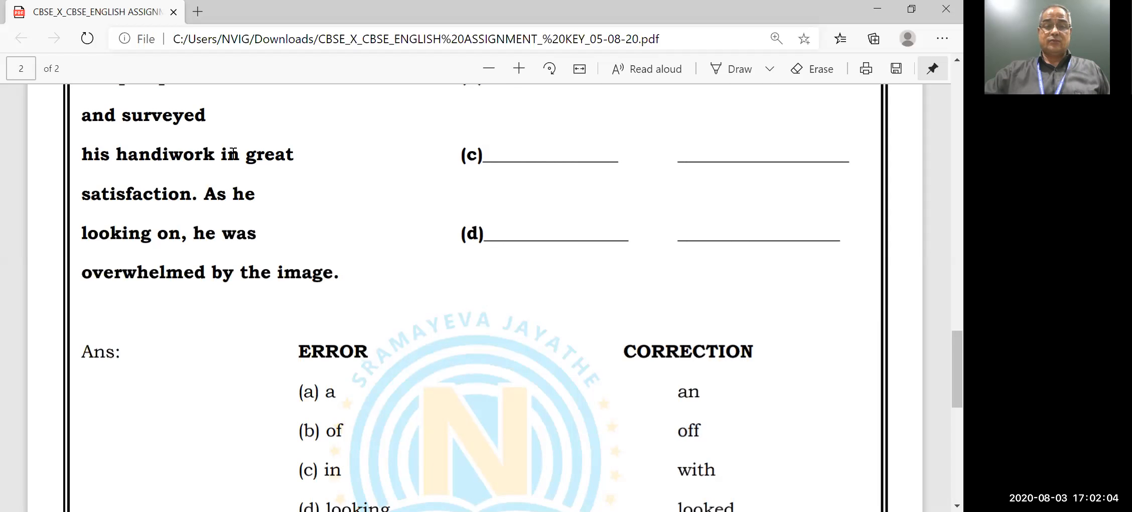
Step: Highlight the error words 'in' in line (c) and 'looking' in line (d)
{"action": "double_click", "coordinate": [228, 154]}
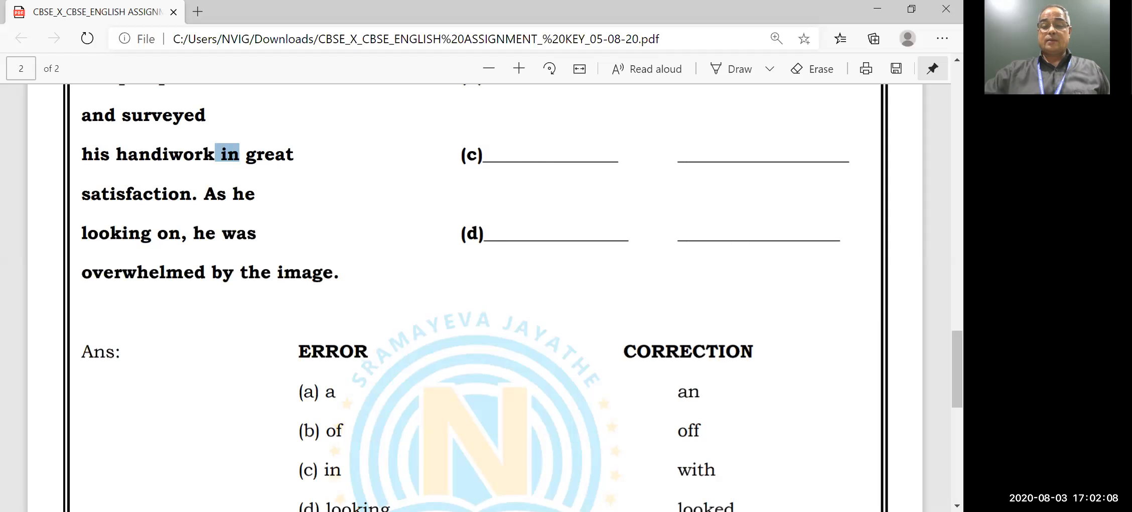
{"action": "mouse_move", "coordinate": [426, 352]}
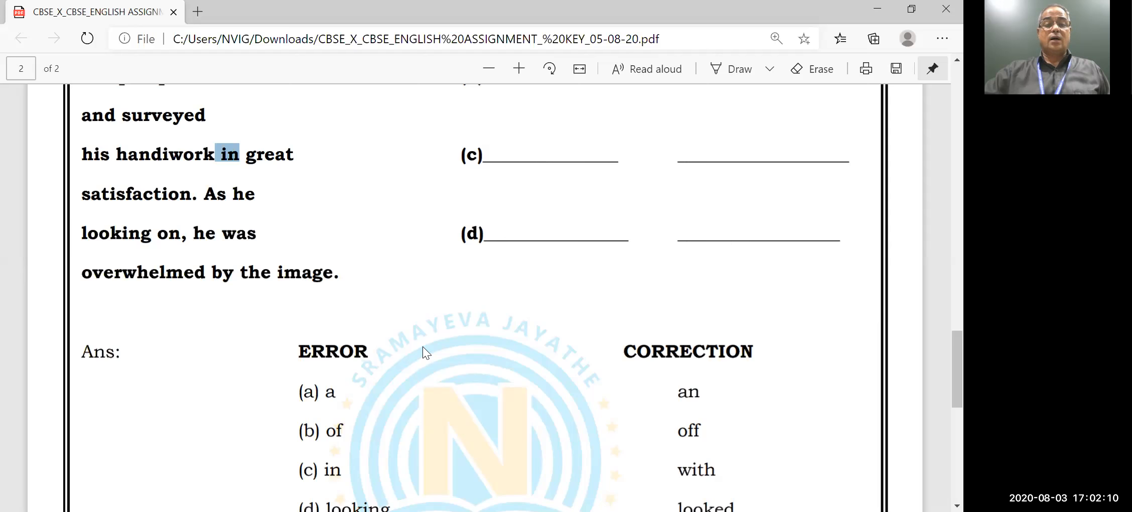
{"action": "scroll", "scroll_direction": "down", "scroll_amount": 3}
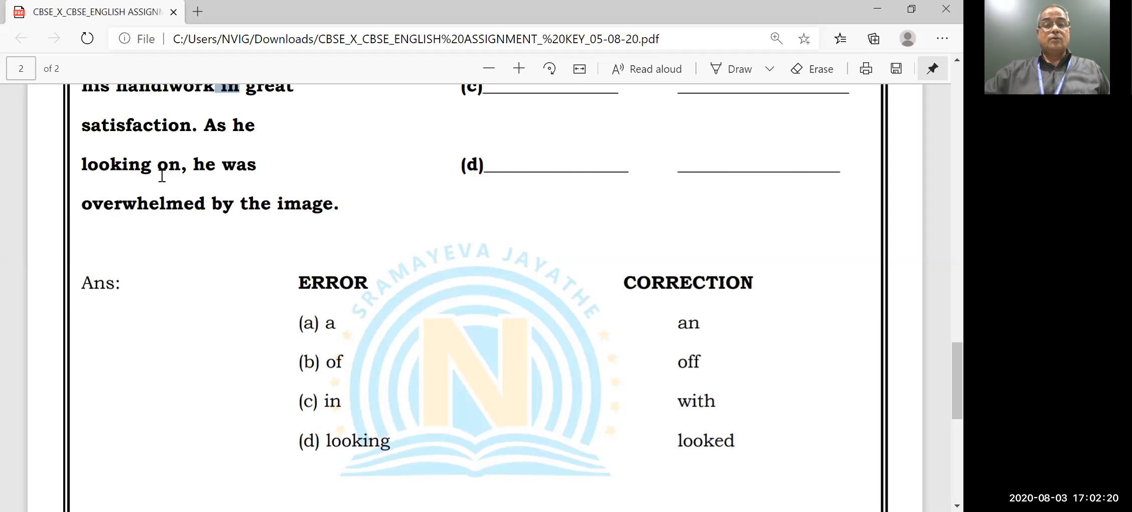
{"action": "double_click", "coordinate": [113, 164]}
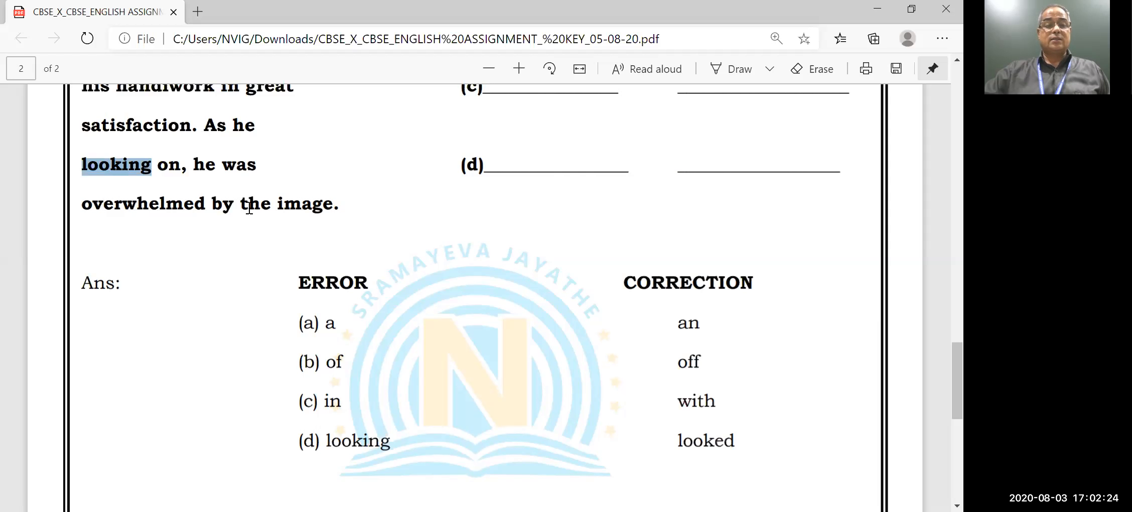
{"action": "mouse_move", "coordinate": [262, 237]}
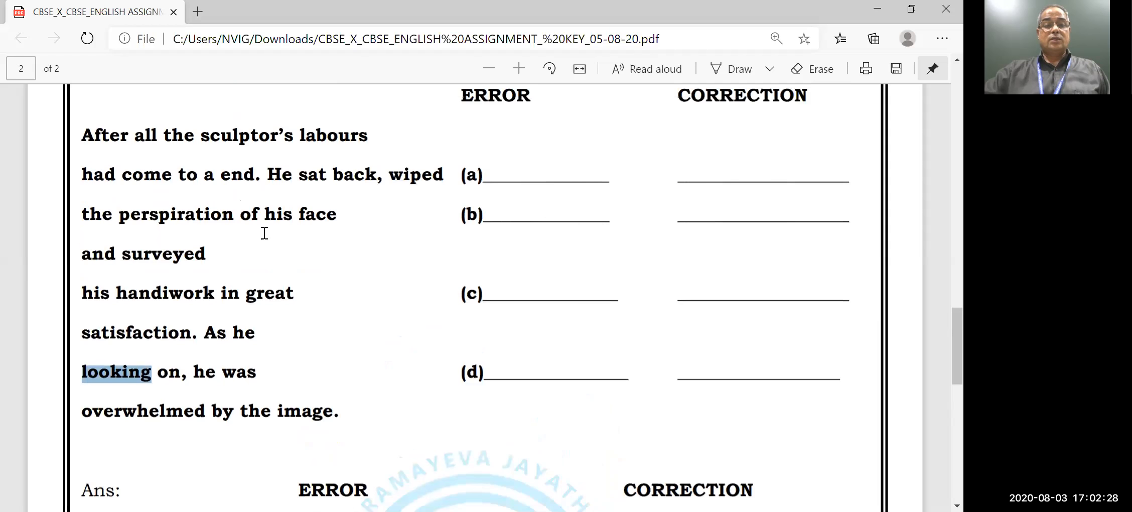
{"action": "mouse_move", "coordinate": [288, 304]}
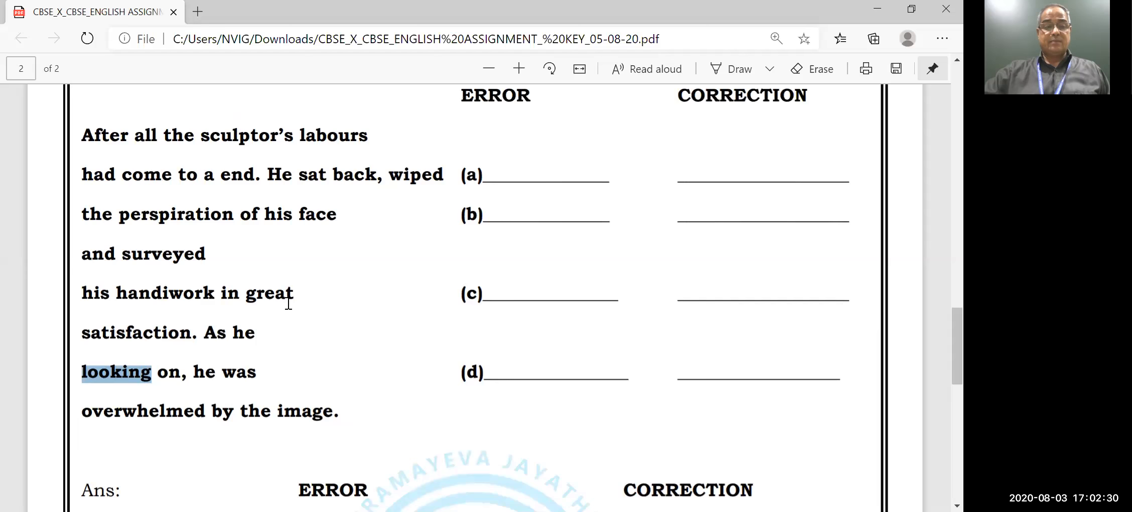
Step: Scroll down through the answer key
{"action": "scroll", "scroll_direction": "down", "scroll_amount": 3}
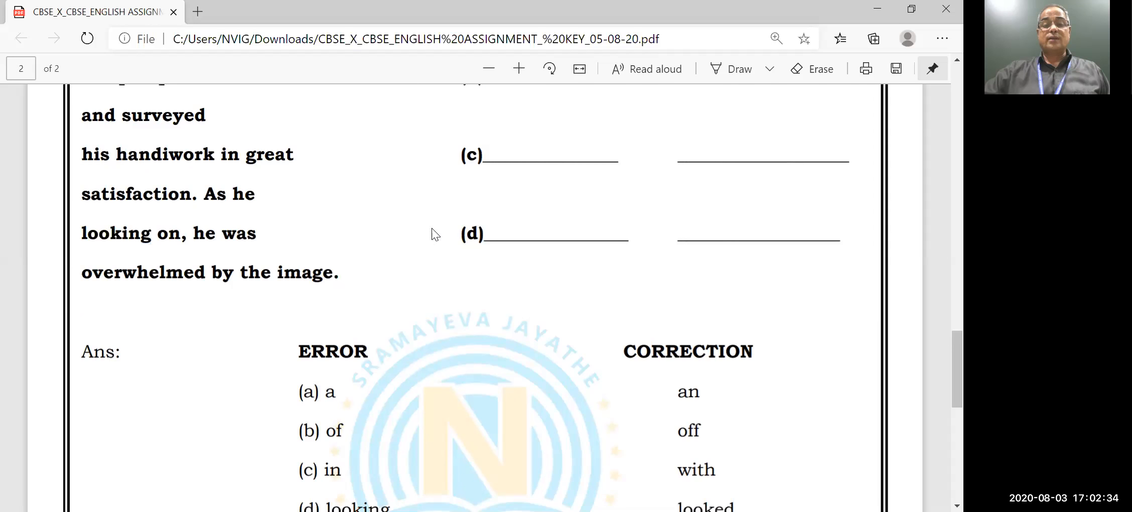
{"action": "mouse_move", "coordinate": [581, 372]}
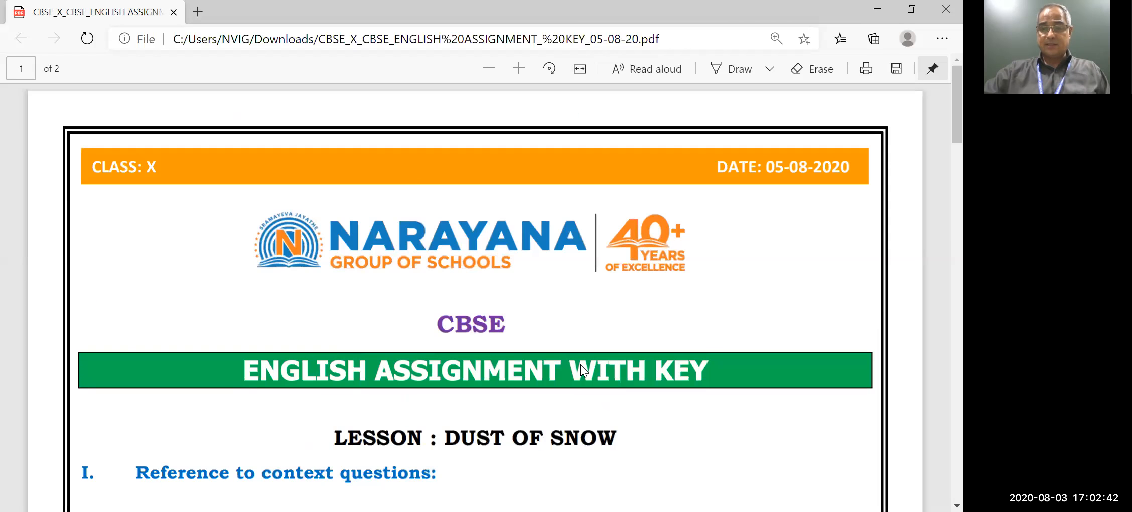
{"action": "mouse_move", "coordinate": [770, 6]}
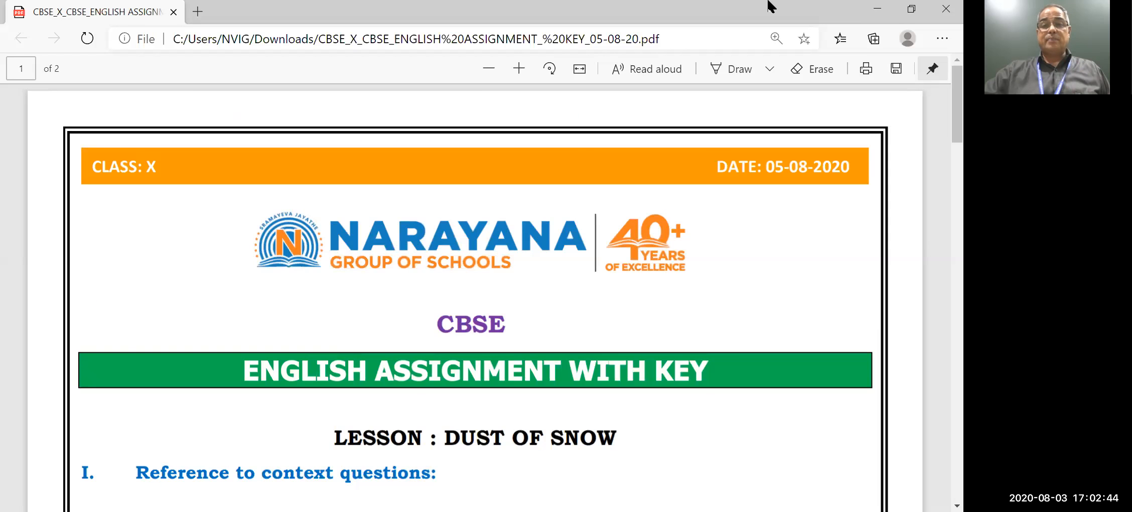